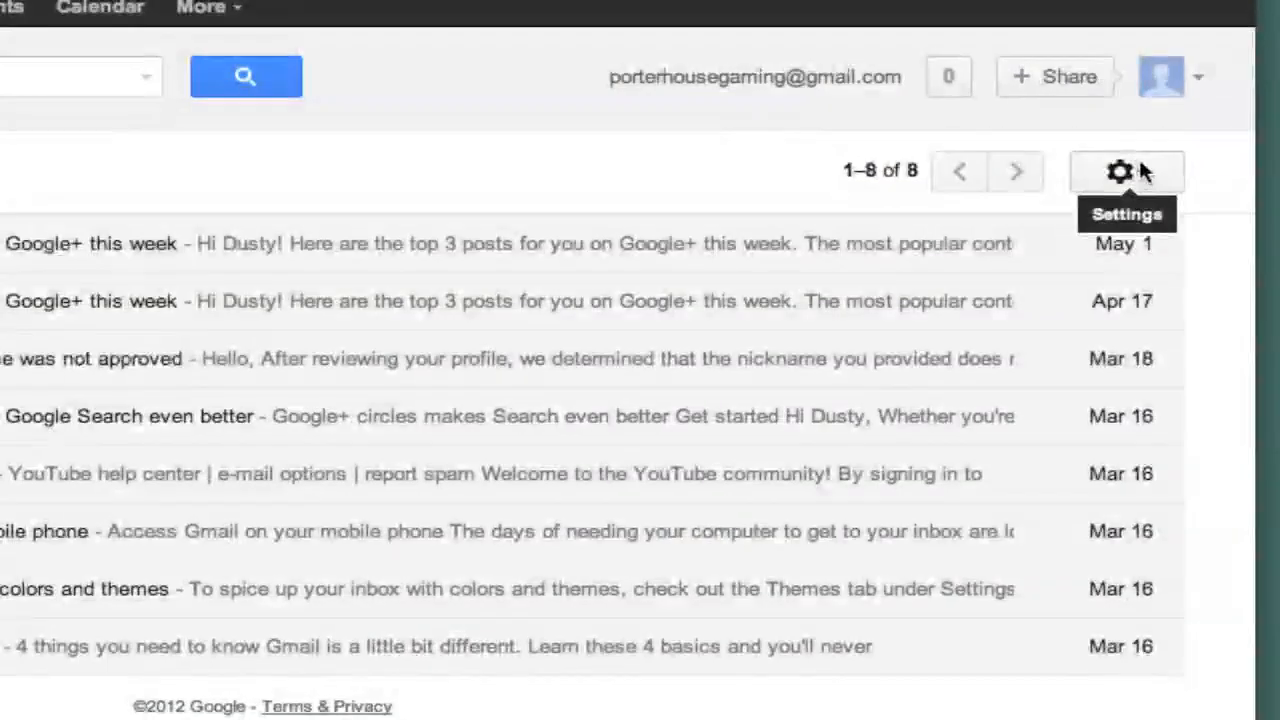
Choose Settings from the gear menu above the inbox message list.
left_click(1120, 170)
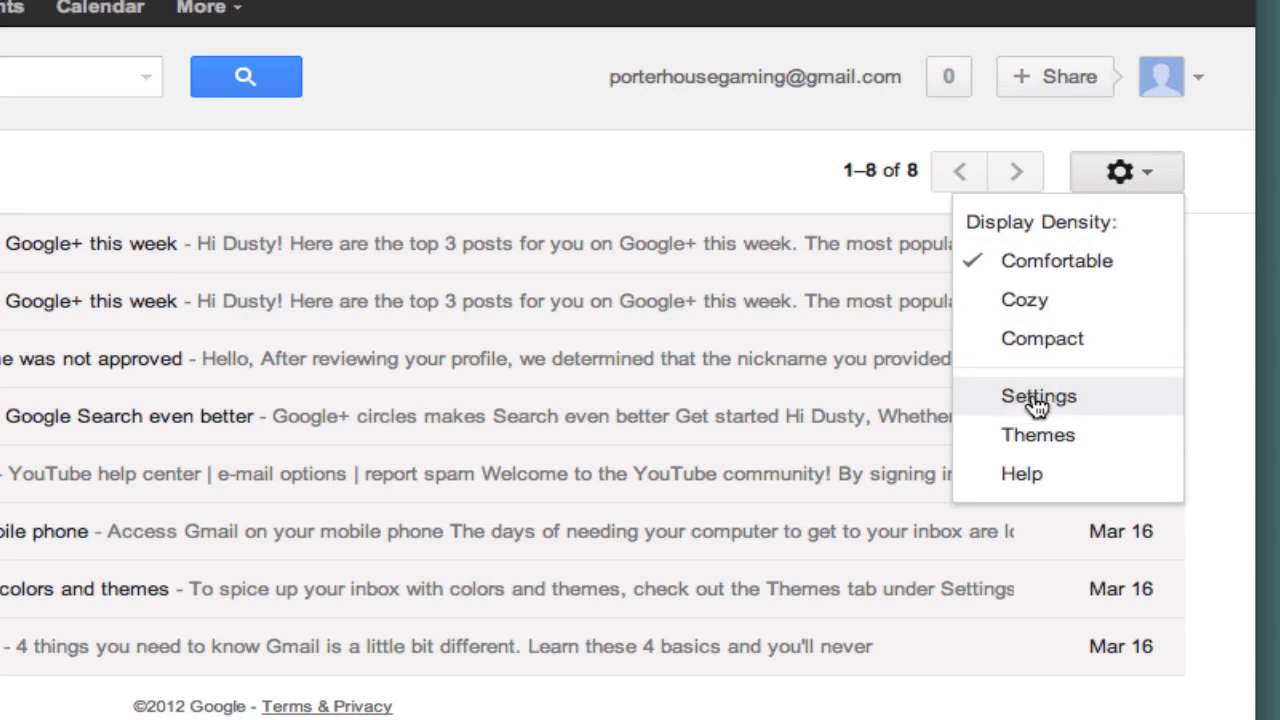
left_click(1038, 396)
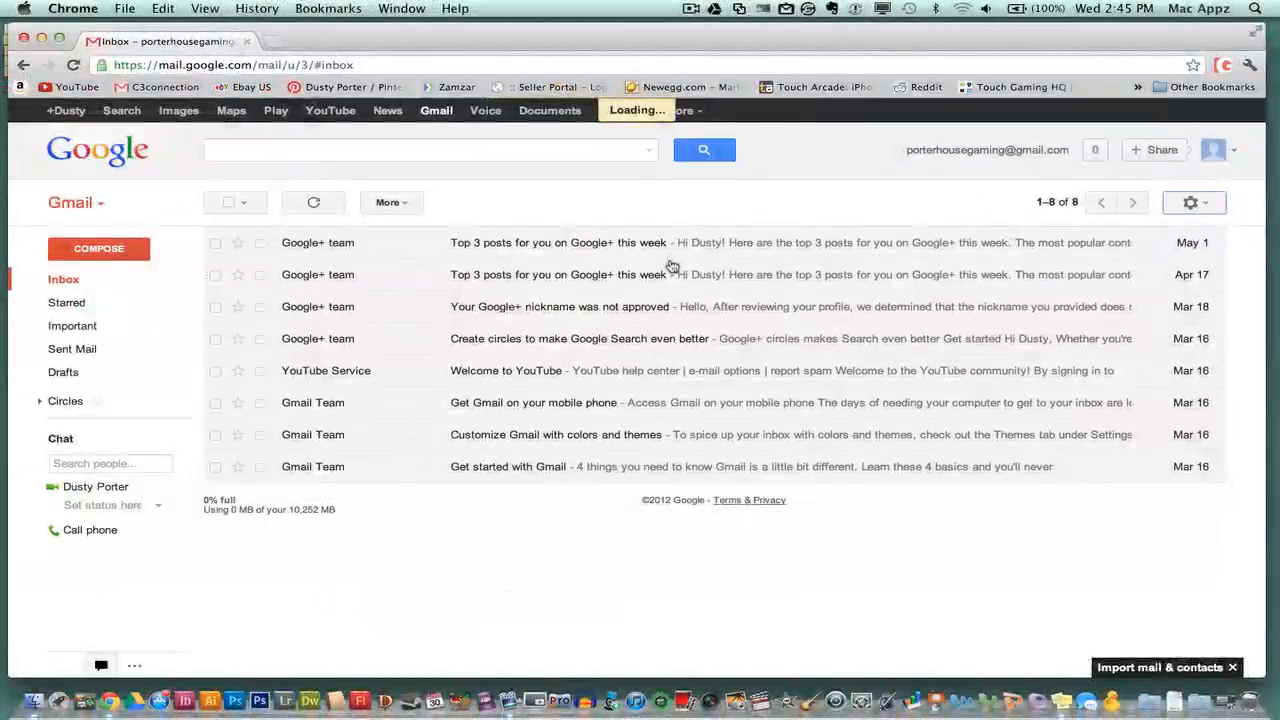
mouse_move(558, 310)
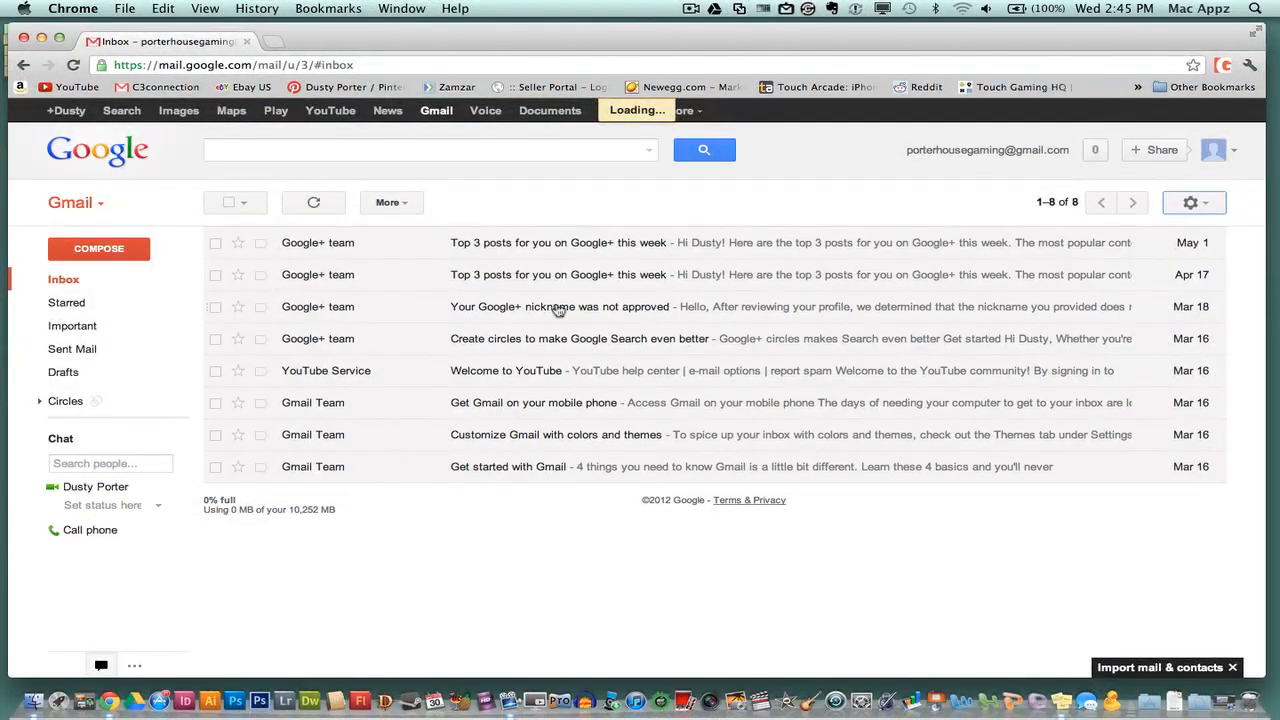
Switch the Settings page to the Accounts and Import tab.
left_click(1190, 202)
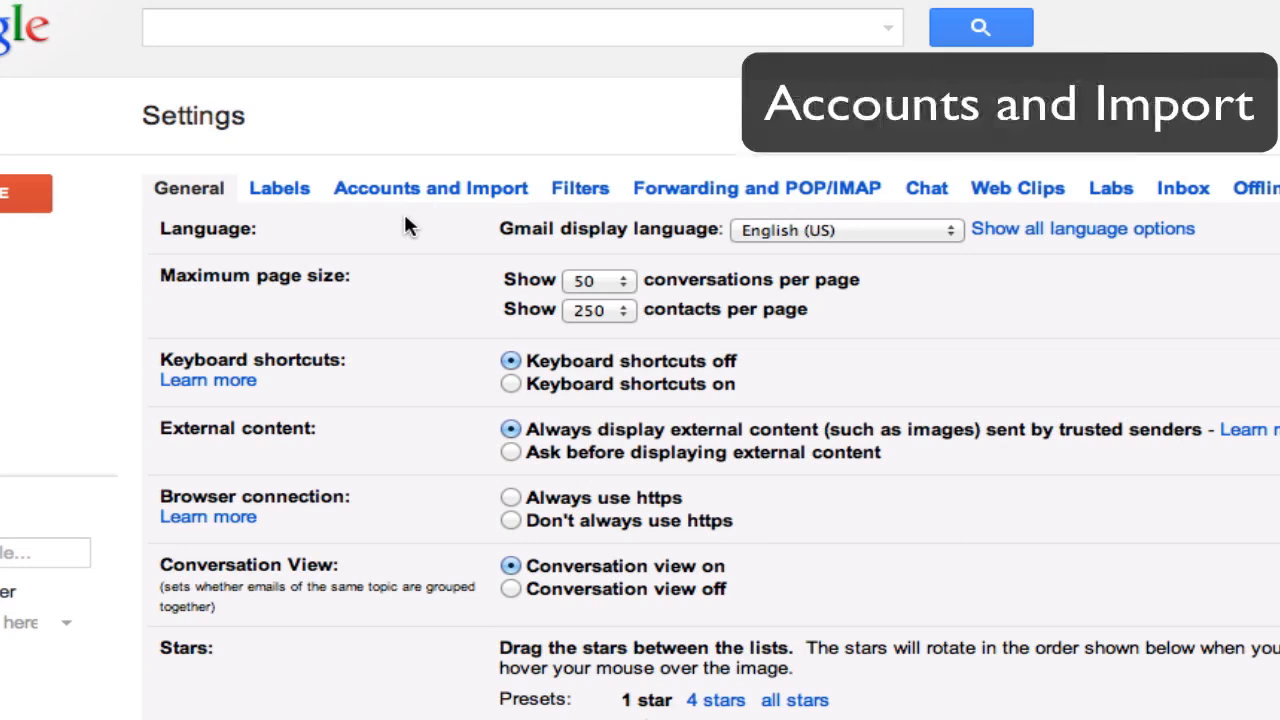
mouse_move(401, 192)
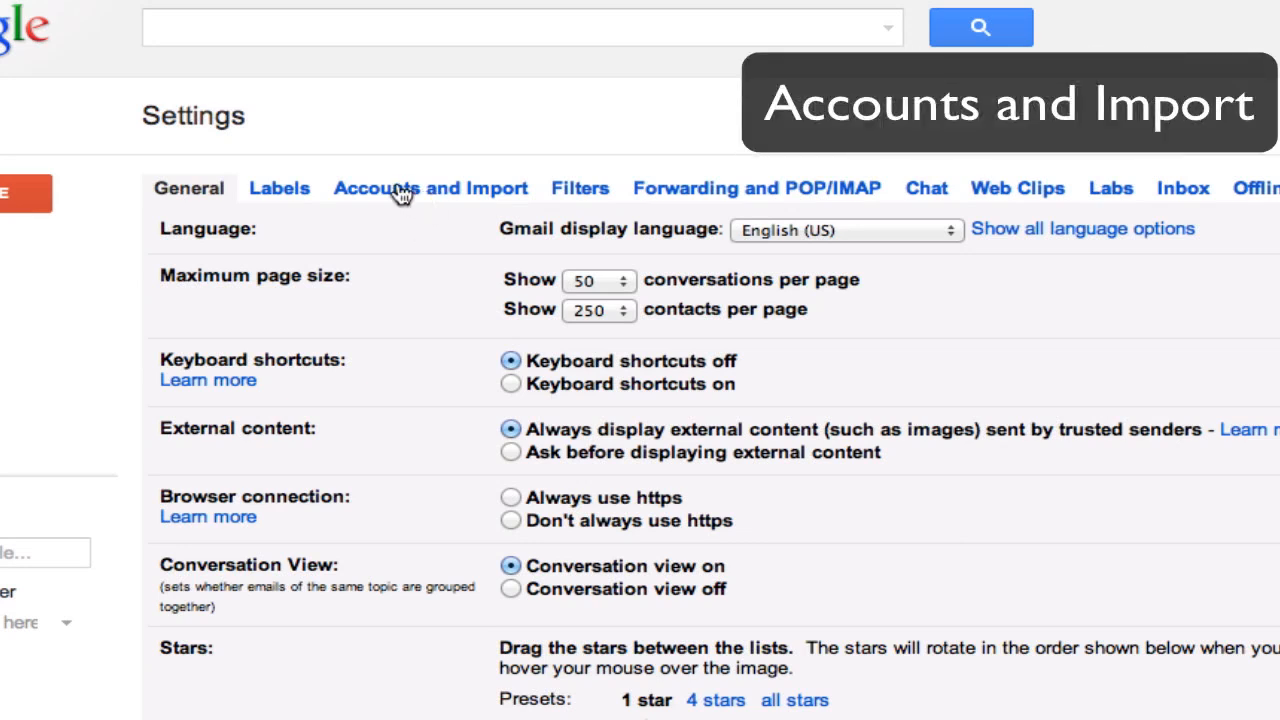
left_click(430, 188)
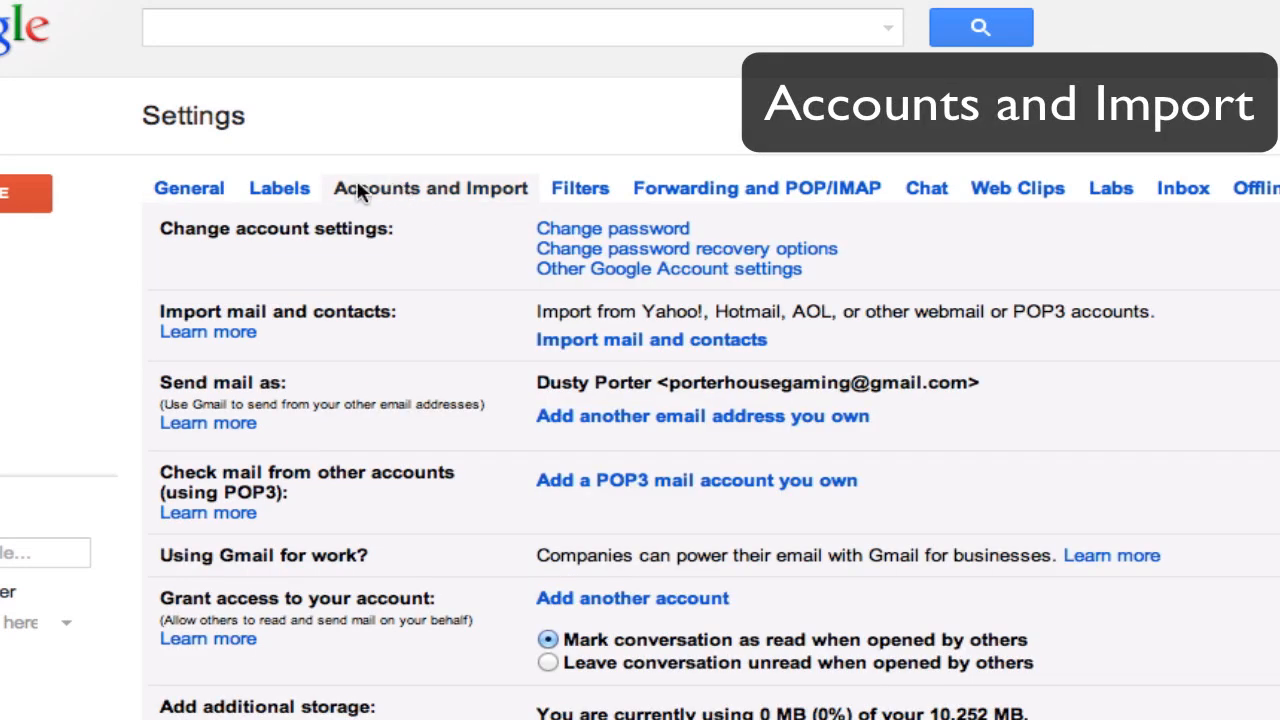
mouse_move(456, 251)
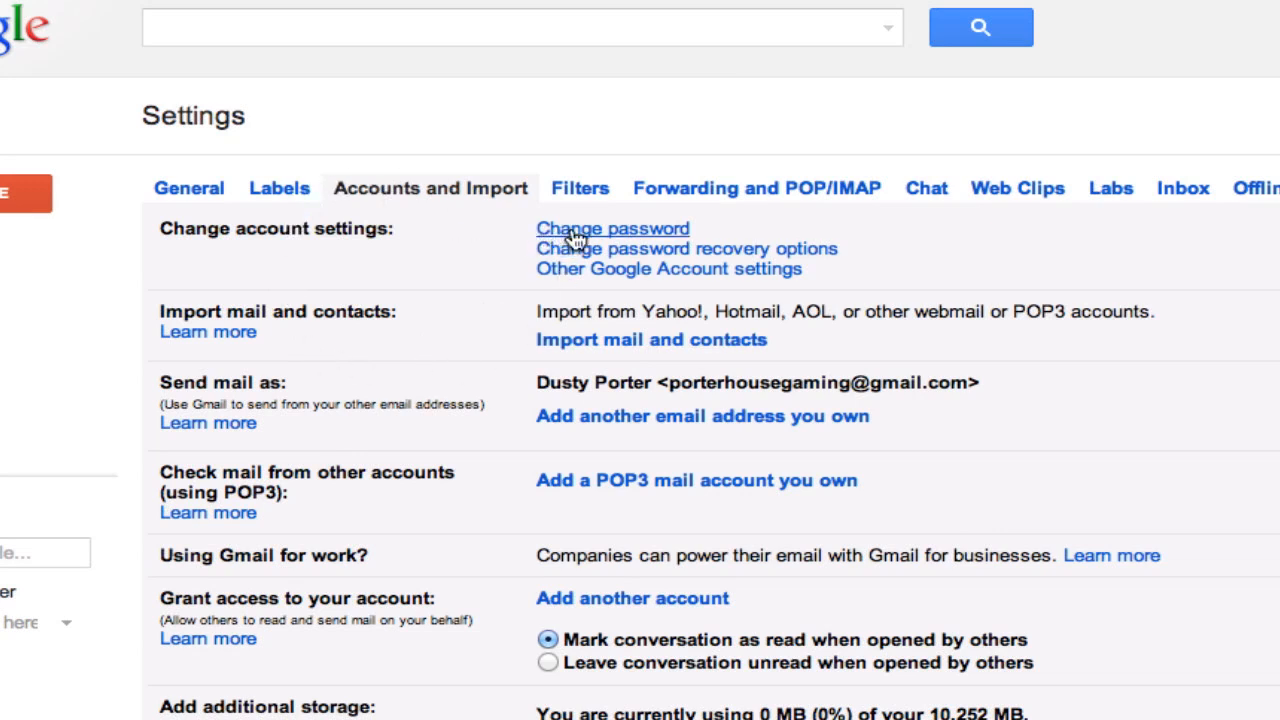
mouse_move(601, 235)
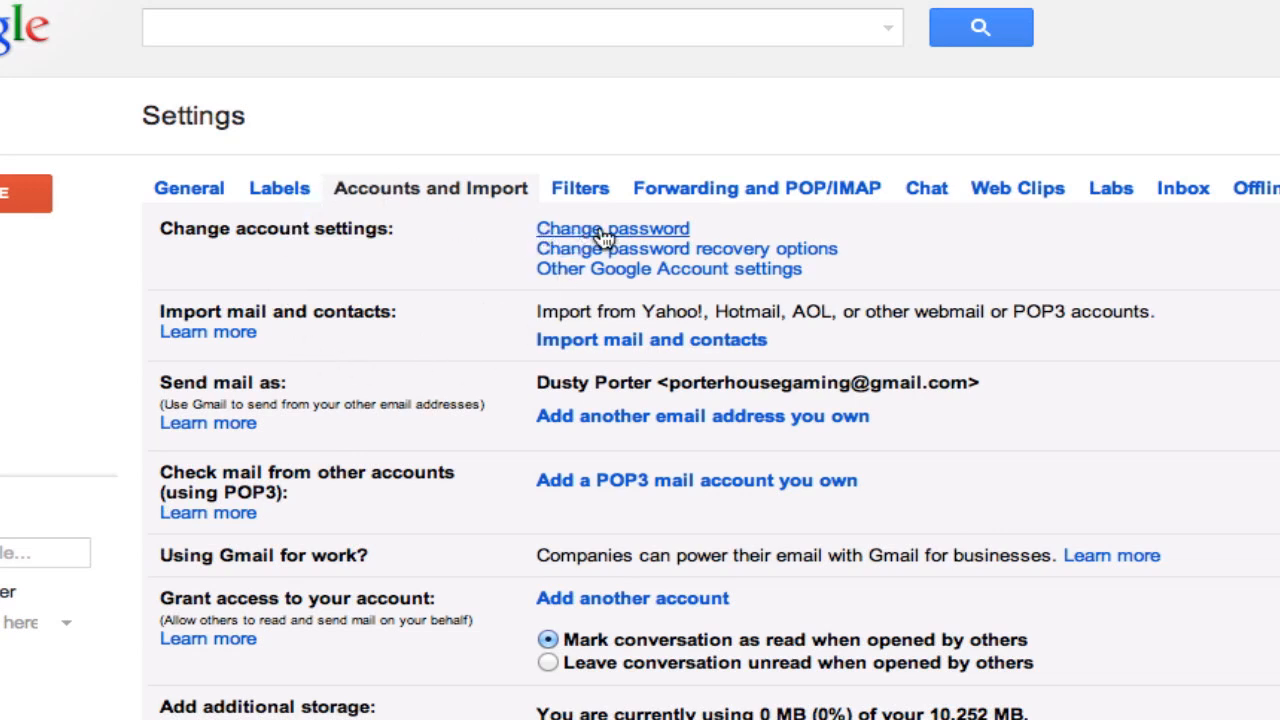
On Change password, enter the current password, then the strong new password twice.
left_click(612, 228)
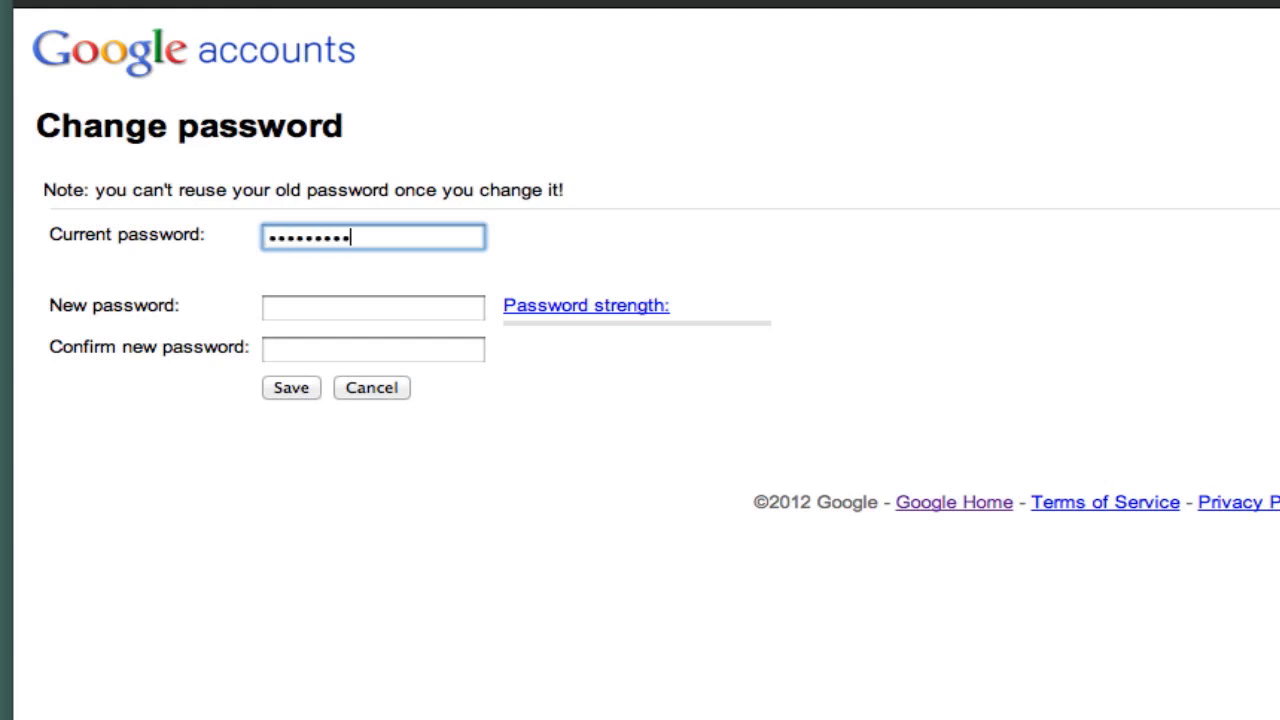
type("••")
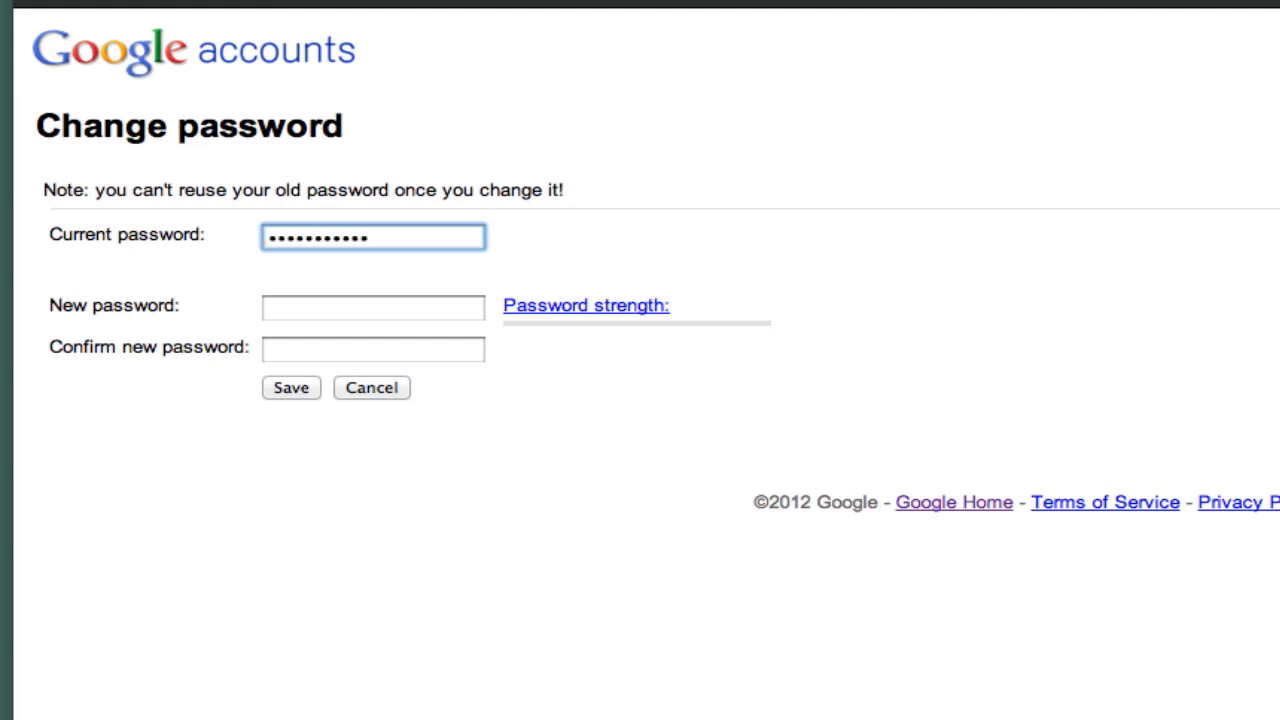
left_click(373, 307)
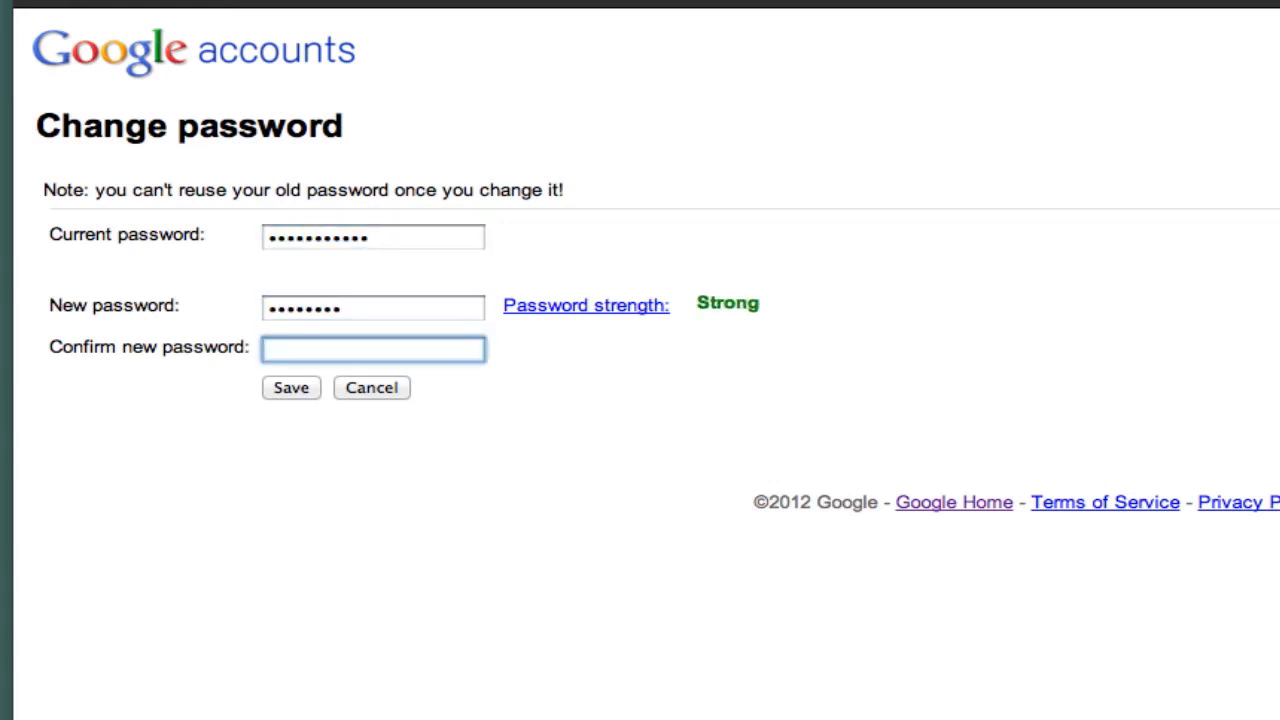
type("•••••••")
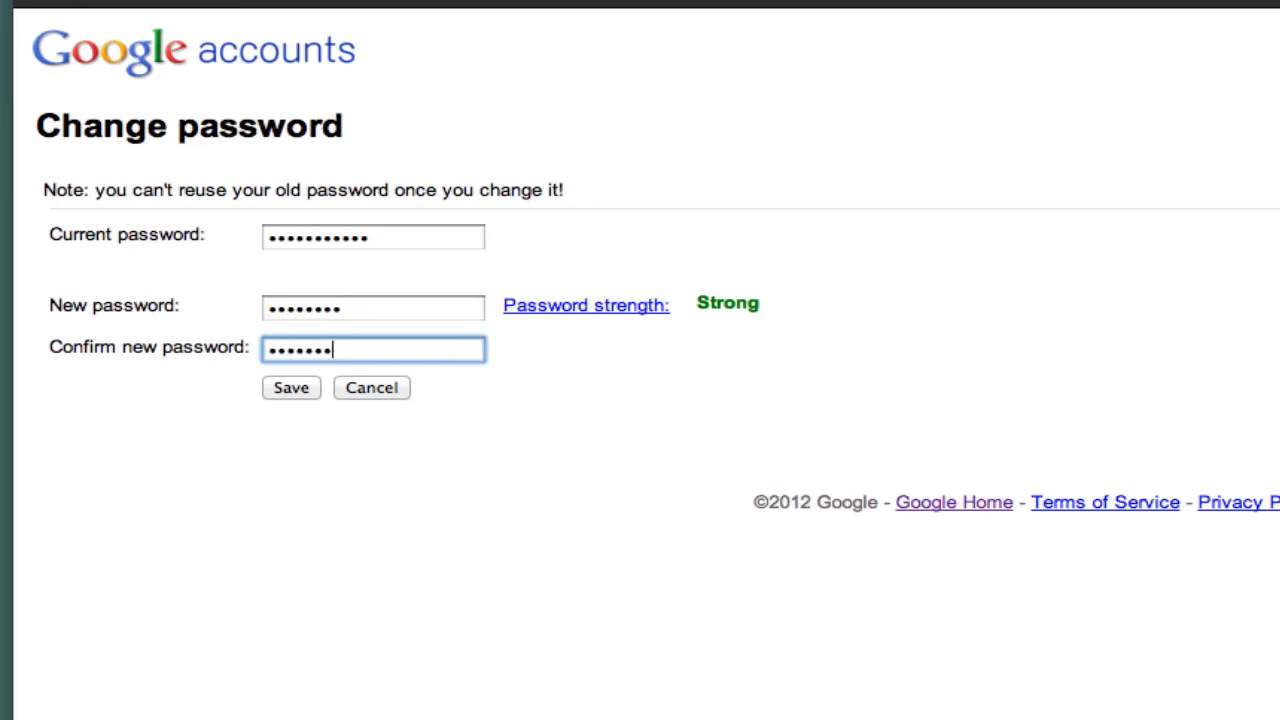
key("backspace")
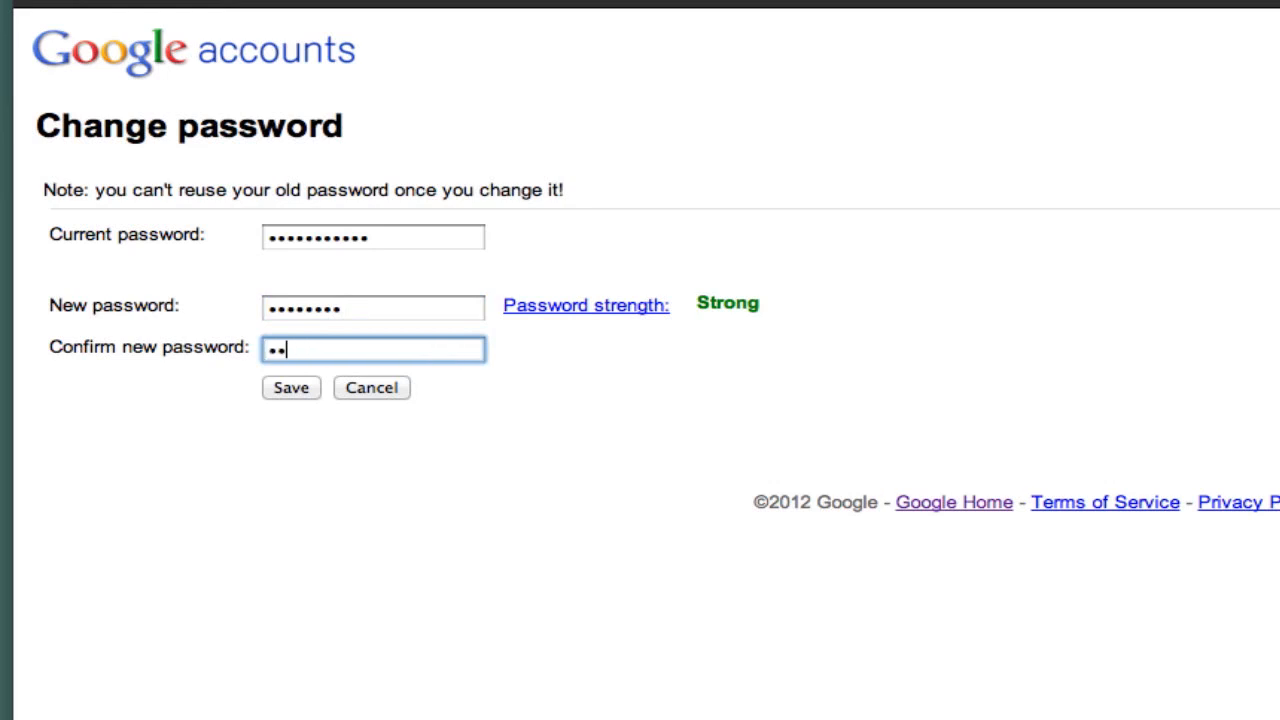
type("••••••")
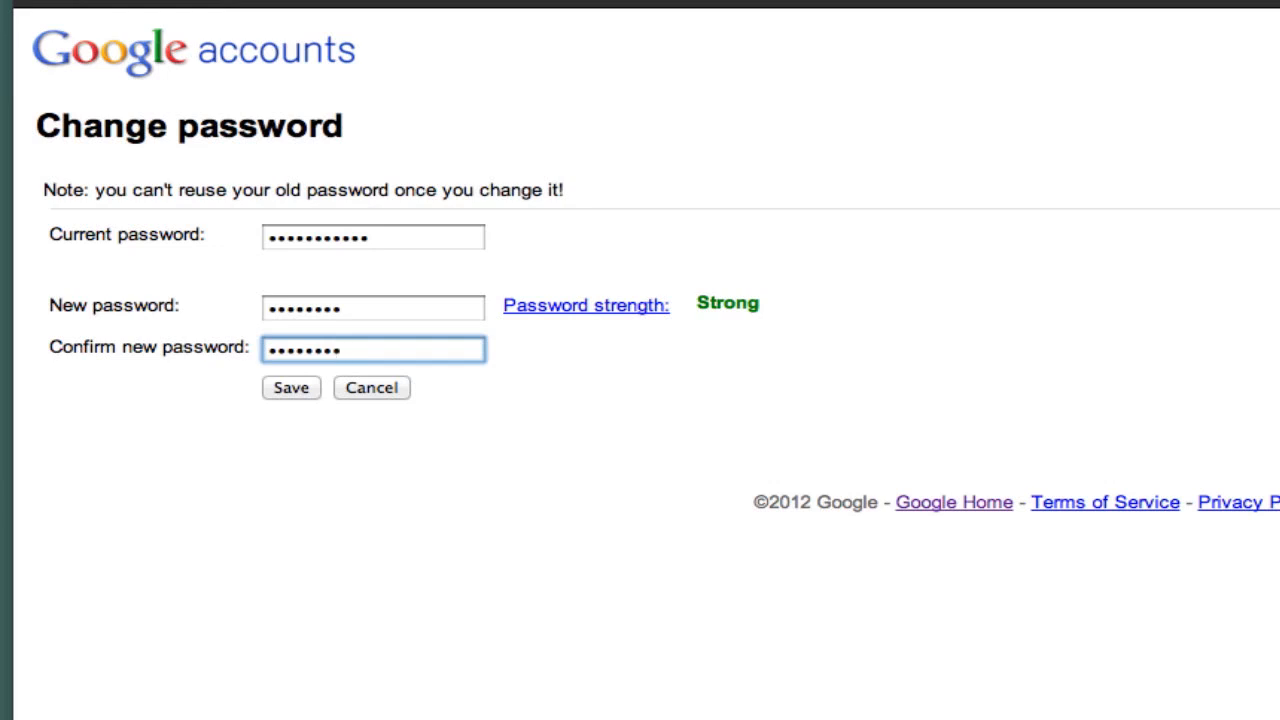
mouse_move(456, 476)
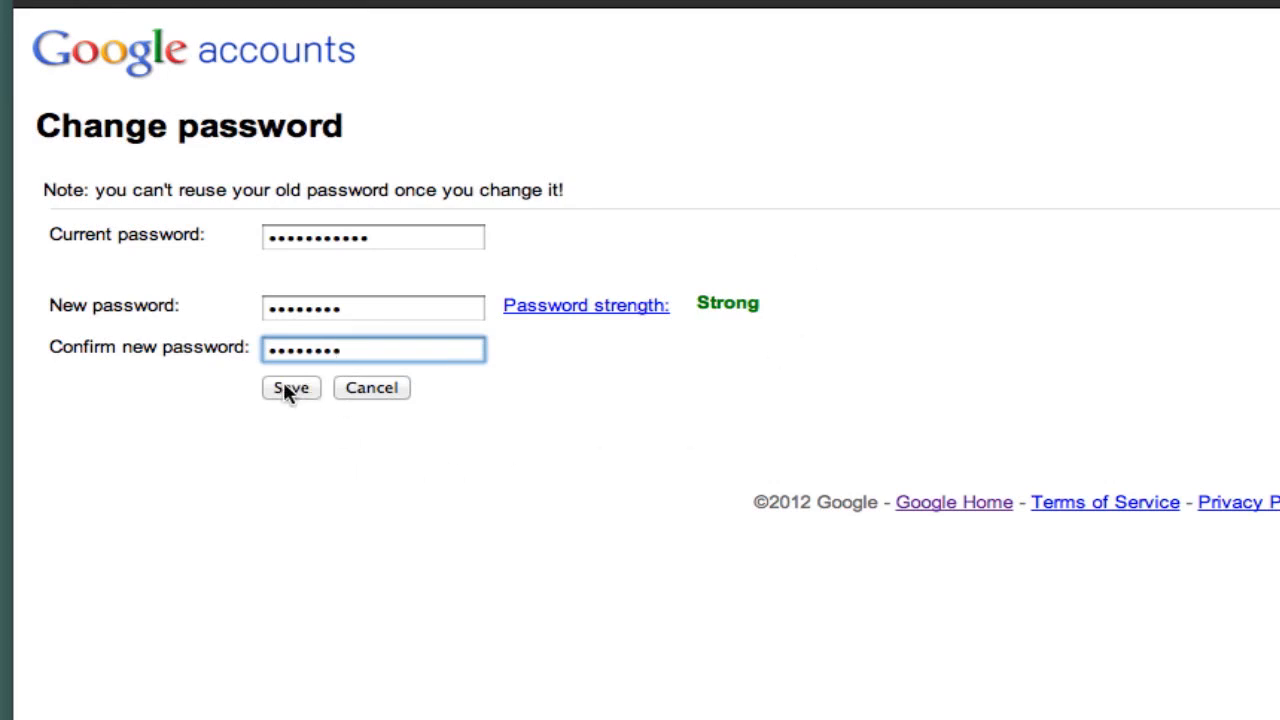
Save the new password, landing on the Google Accounts Security page.
left_click(290, 388)
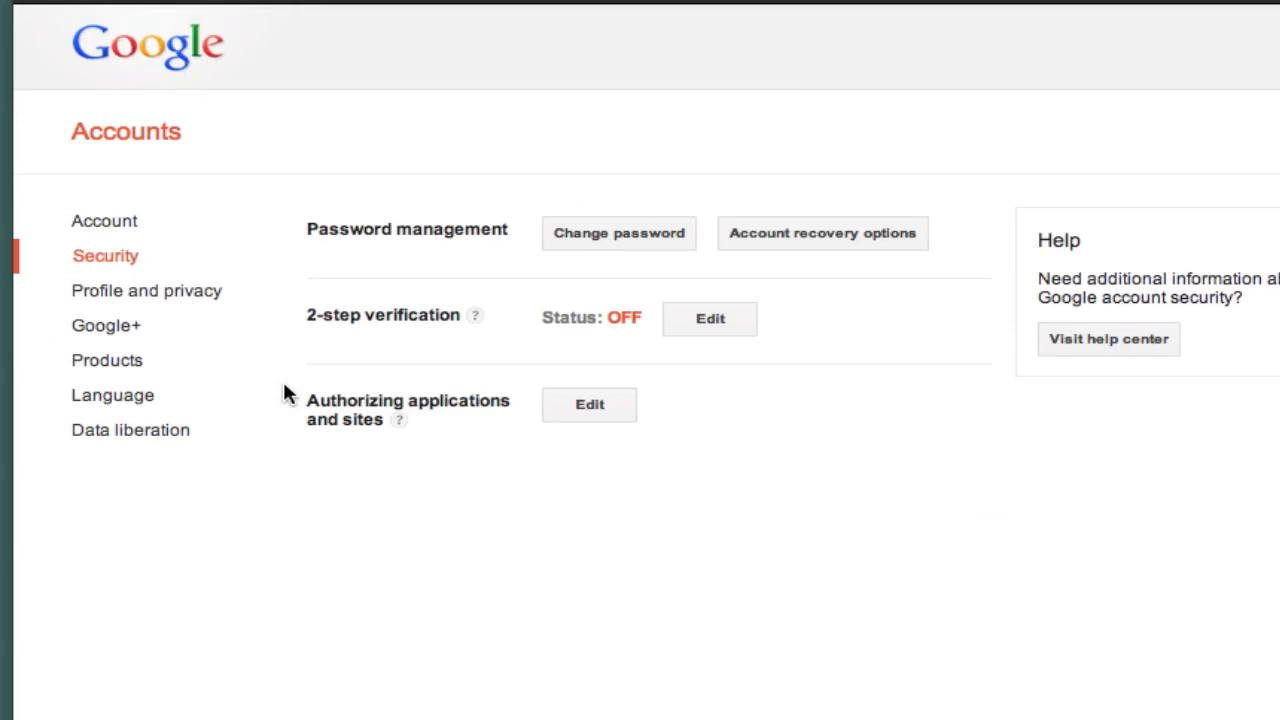
mouse_move(545, 503)
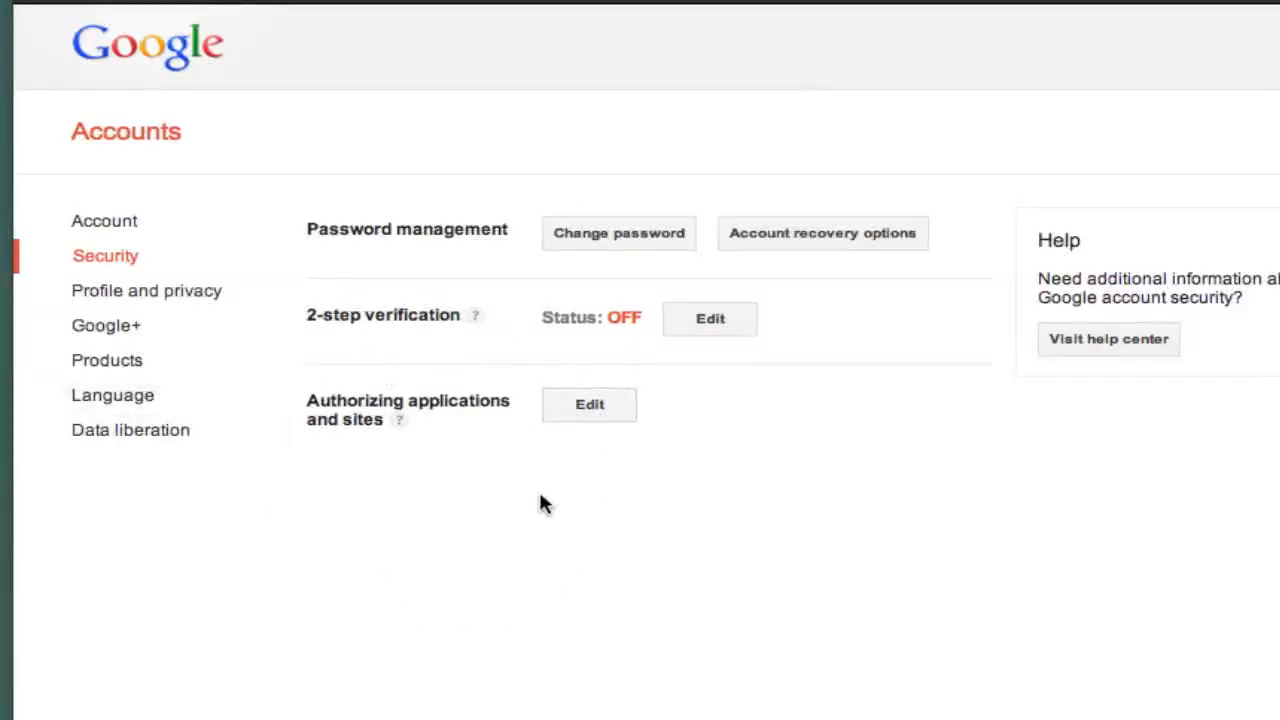
mouse_move(351, 545)
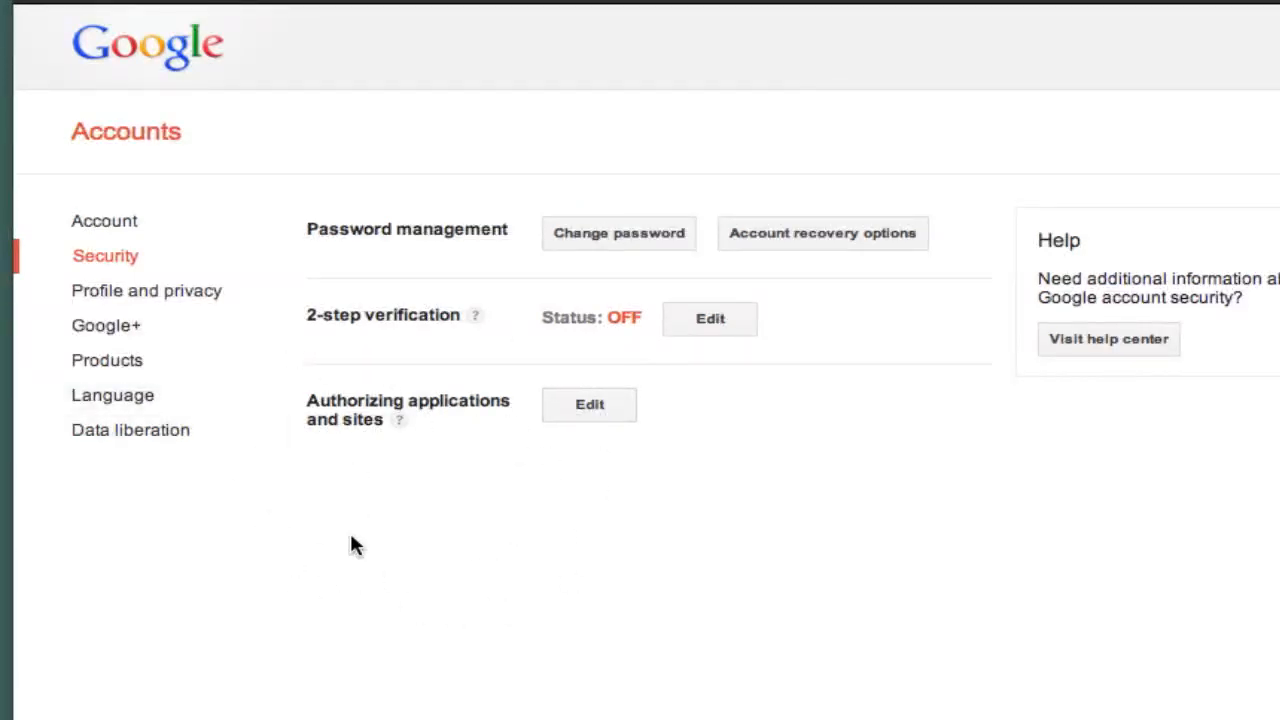
mouse_move(665, 272)
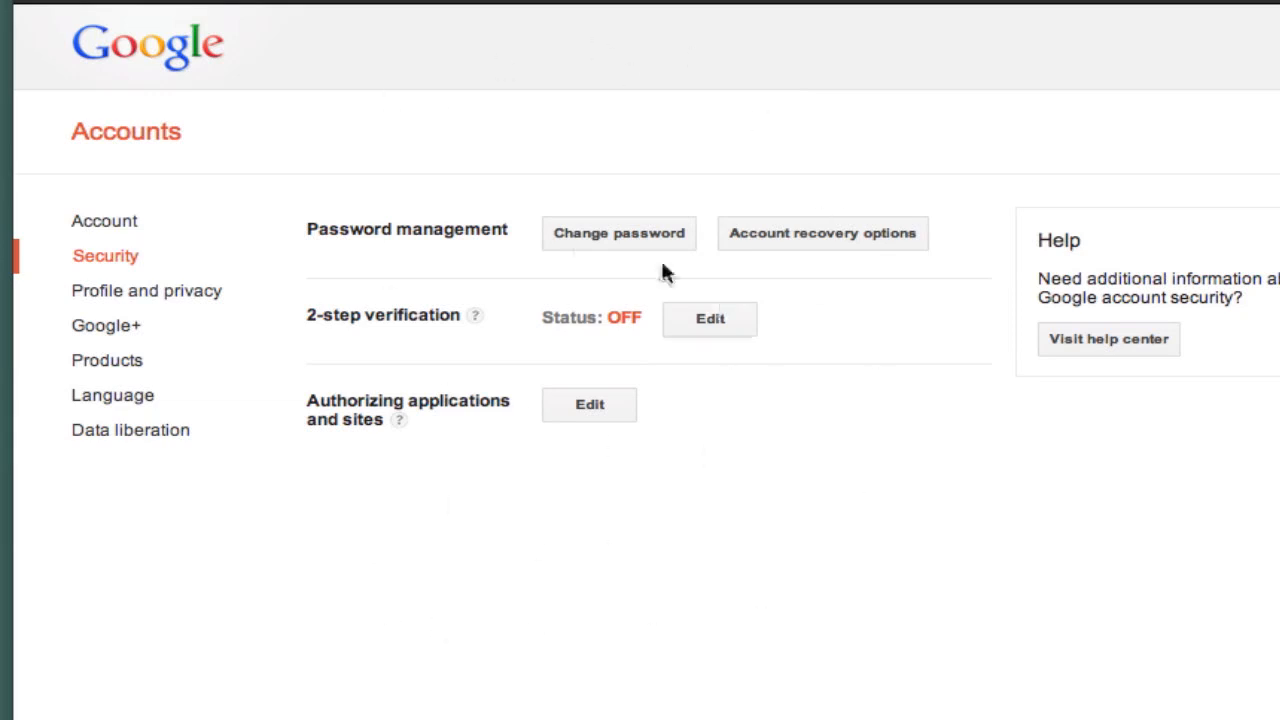
mouse_move(490, 528)
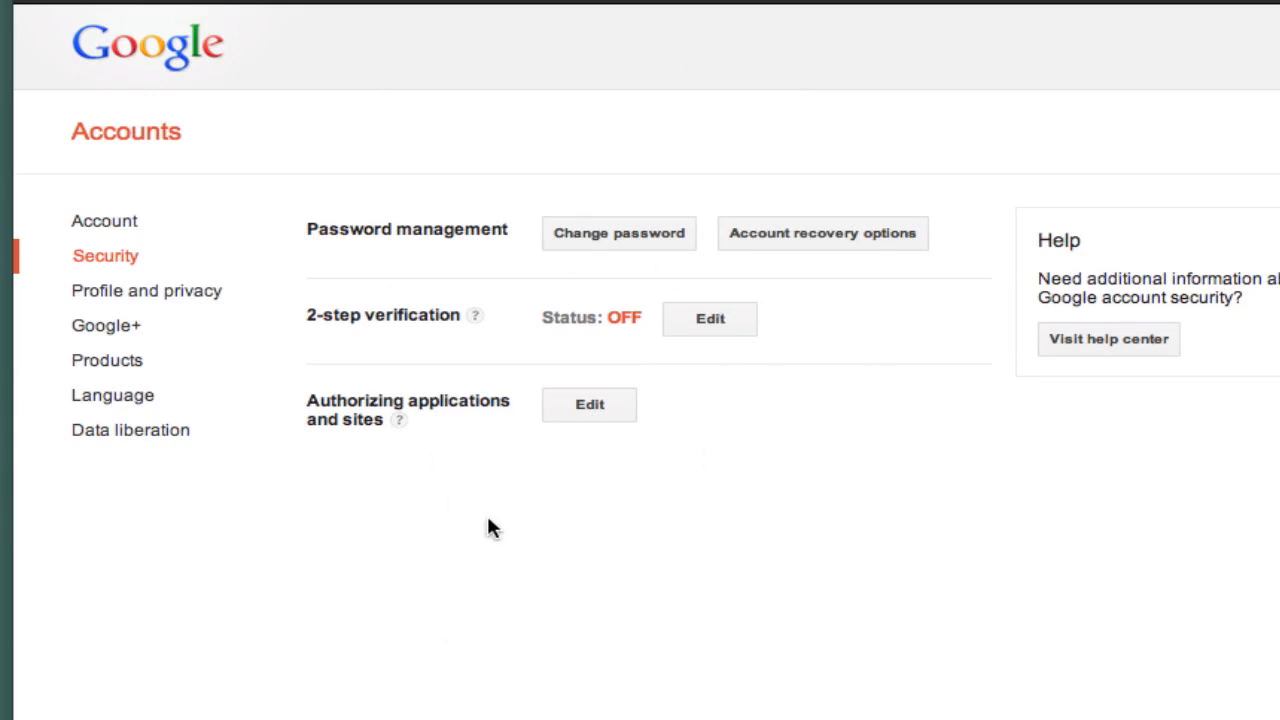
mouse_move(471, 444)
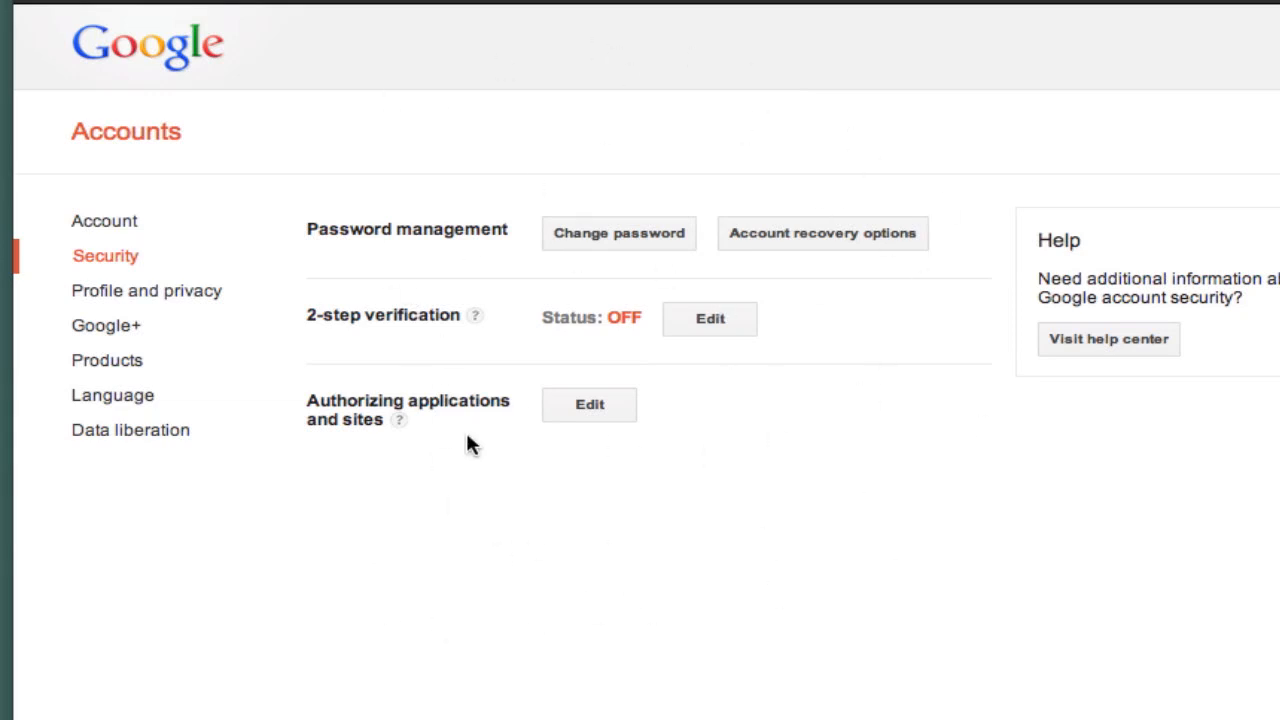
mouse_move(418, 528)
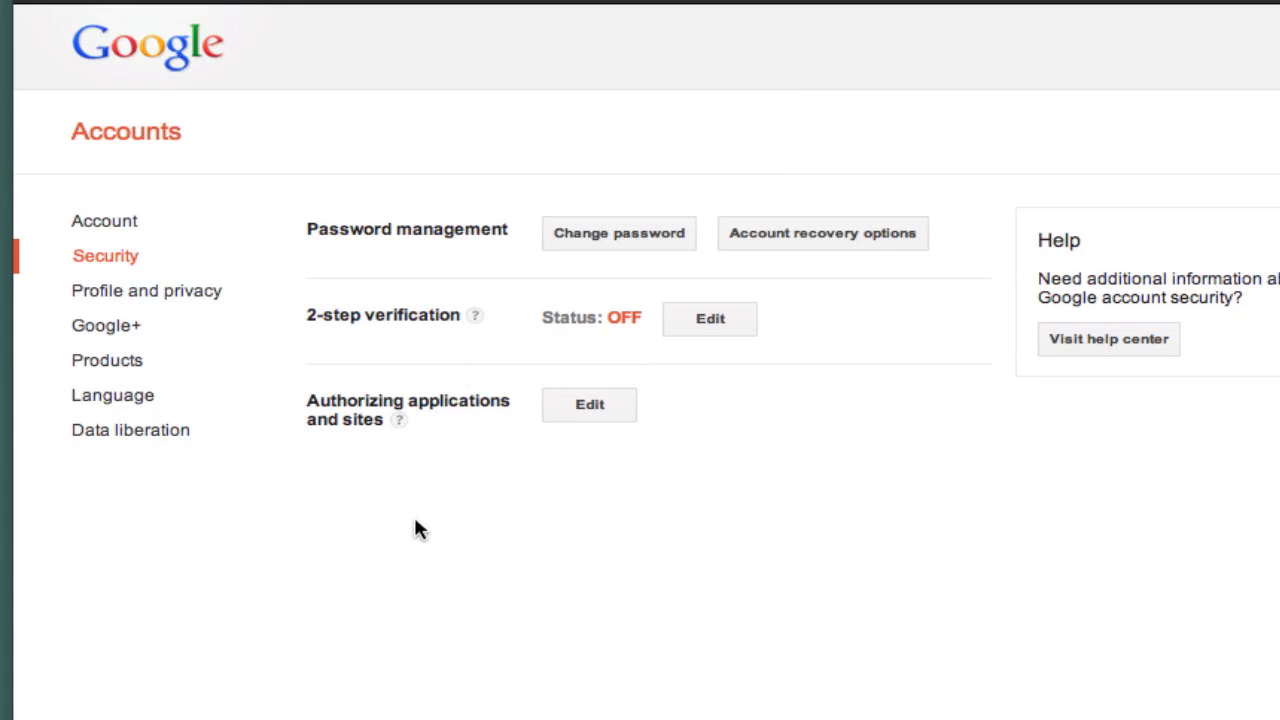
mouse_move(838, 165)
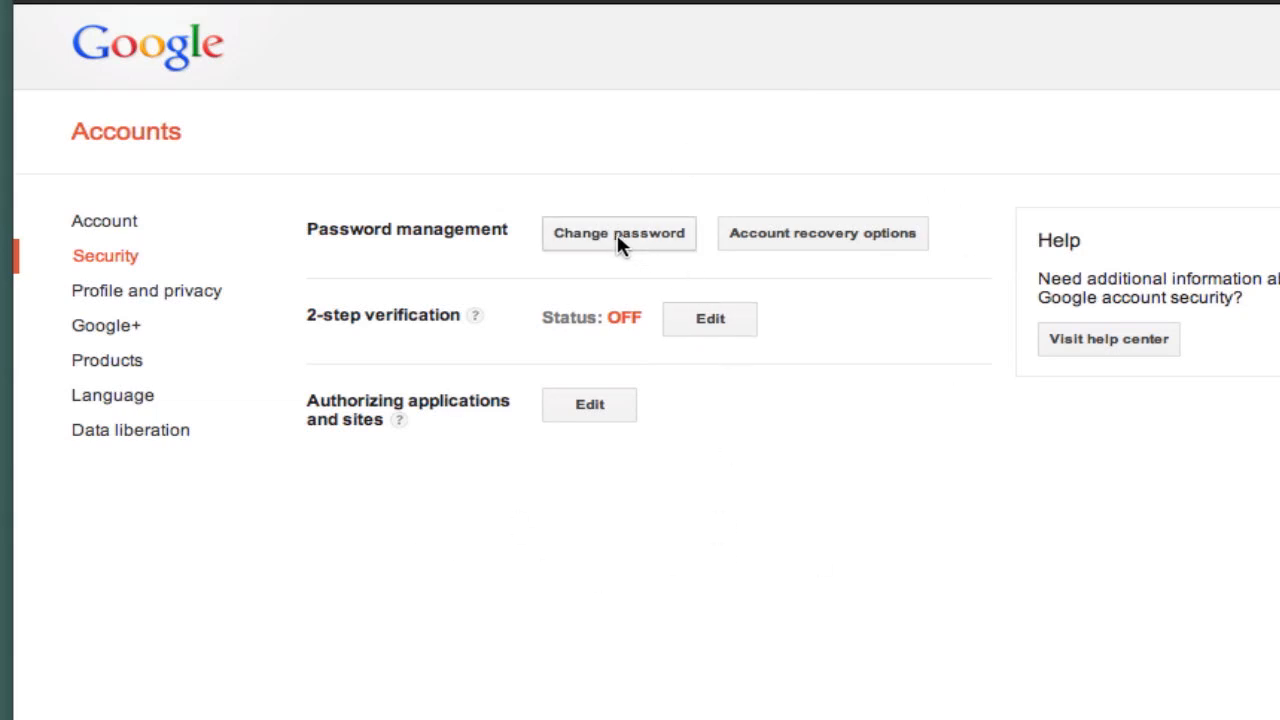
mouse_move(883, 313)
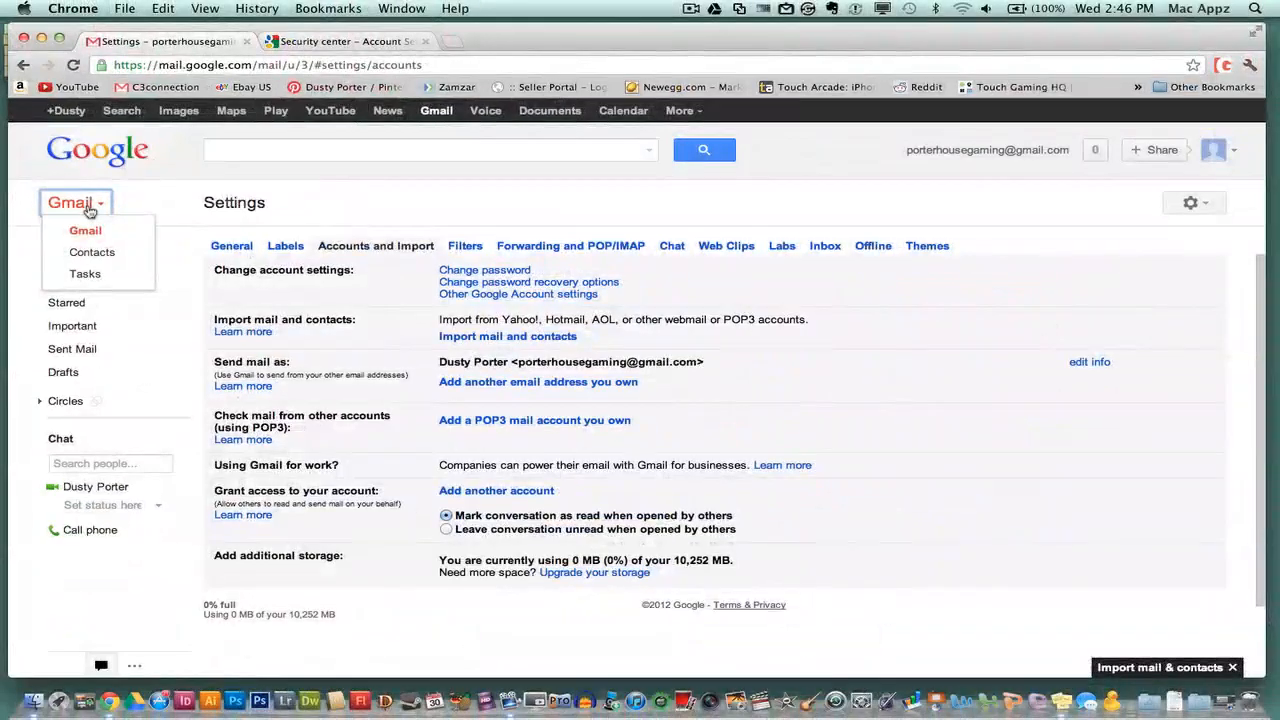
left_click(85, 230)
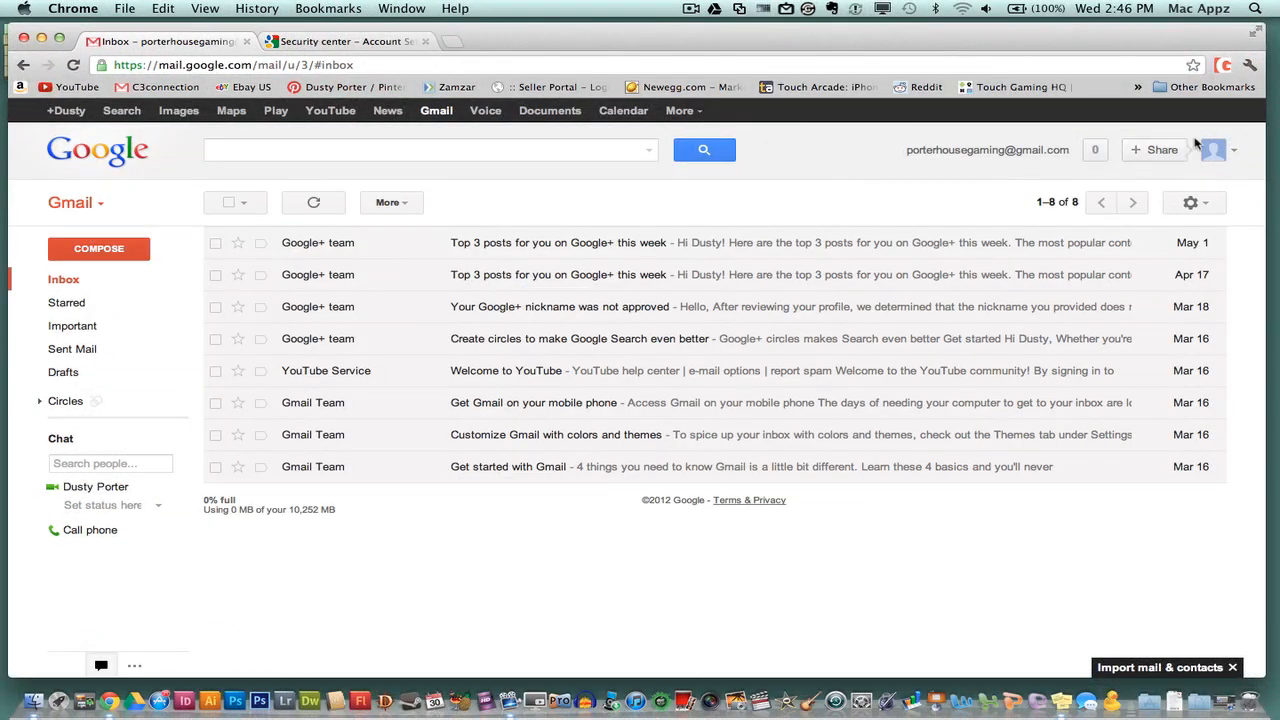
left_click(1213, 149)
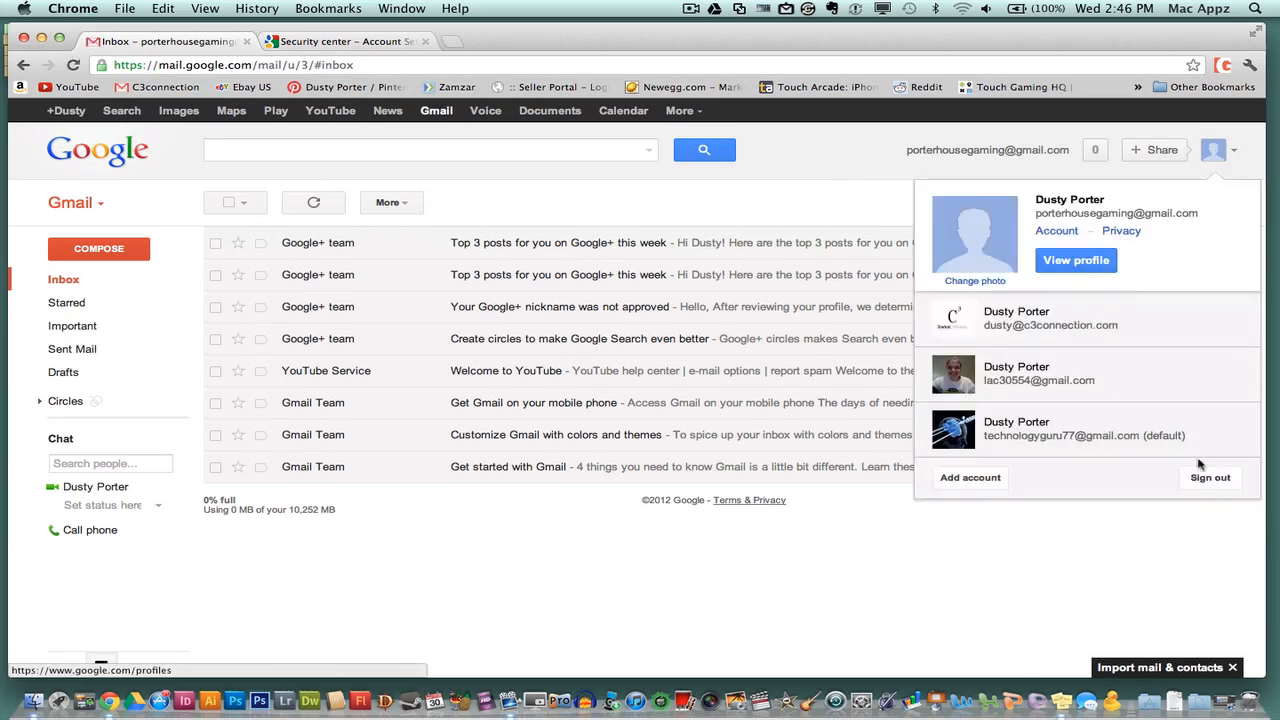
left_click(1210, 477)
type("p")
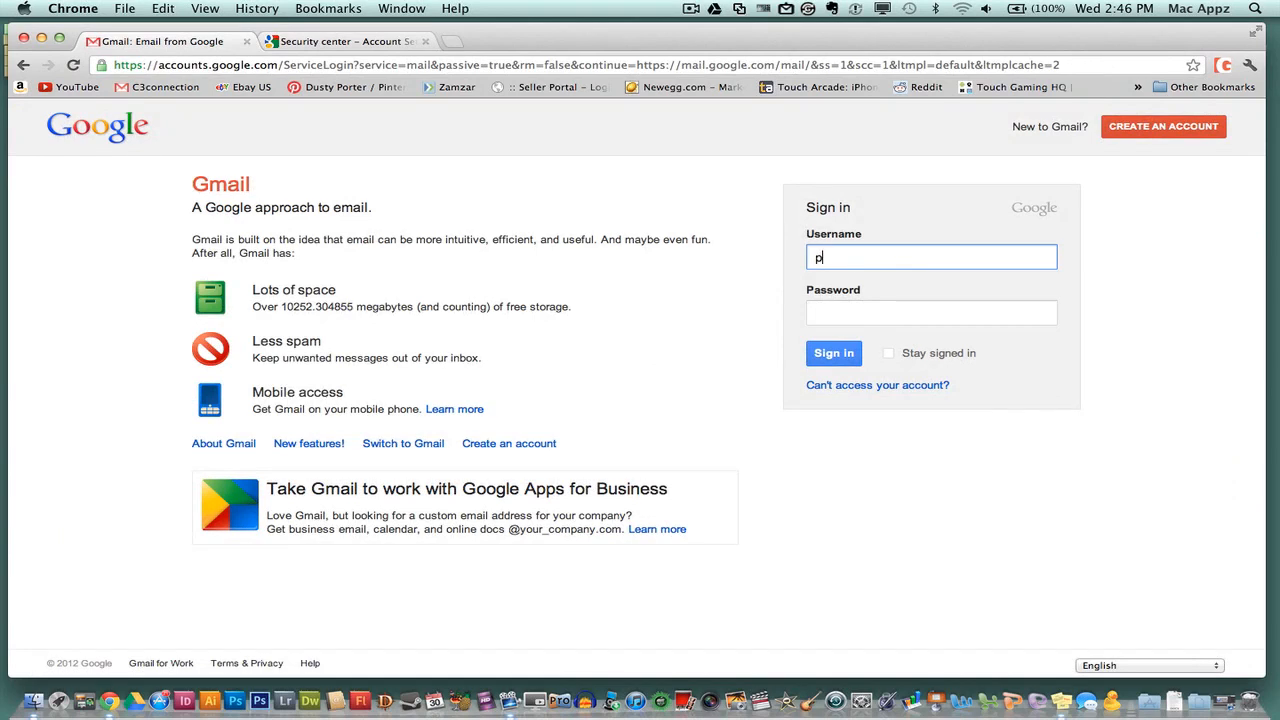
type("orterhousegaming")
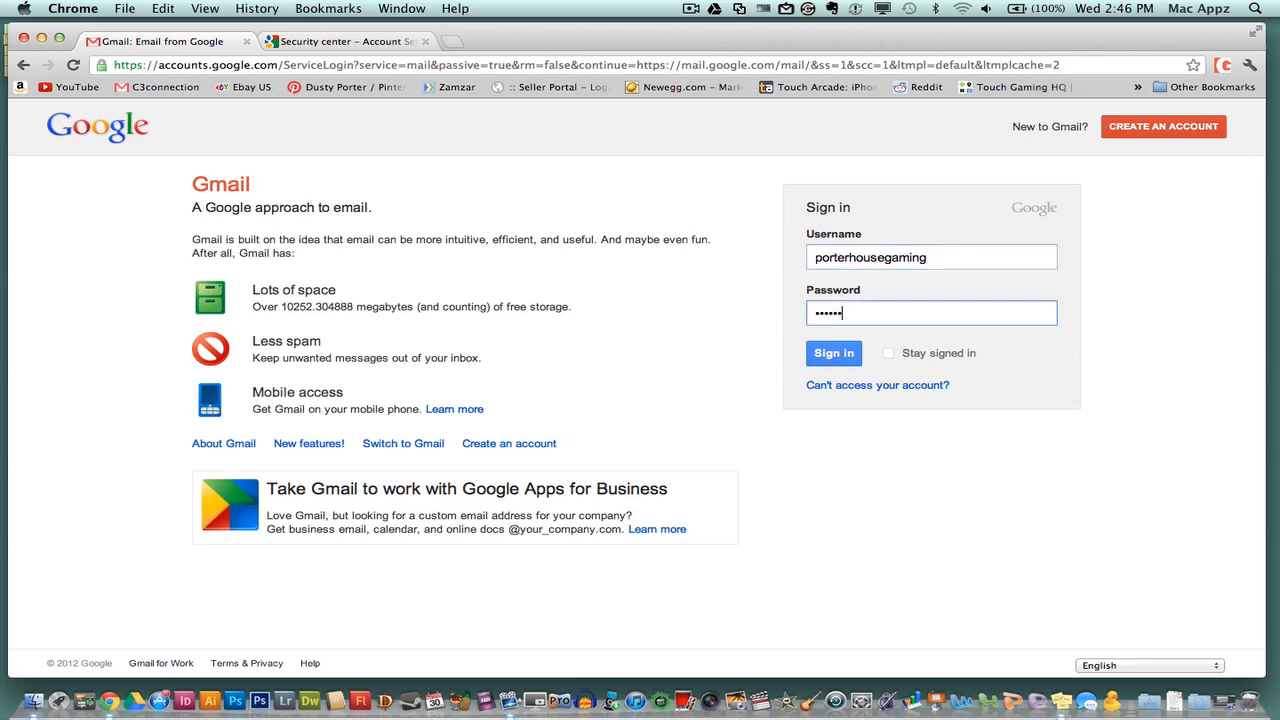
left_click(833, 353)
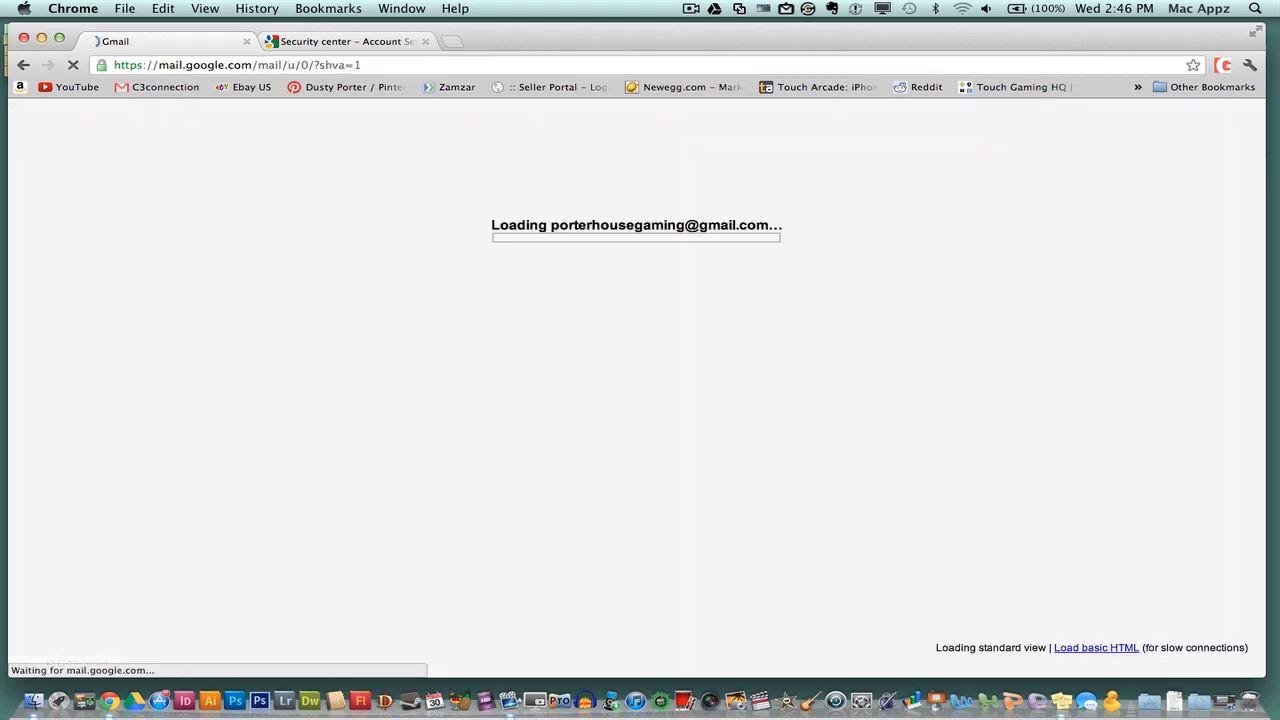